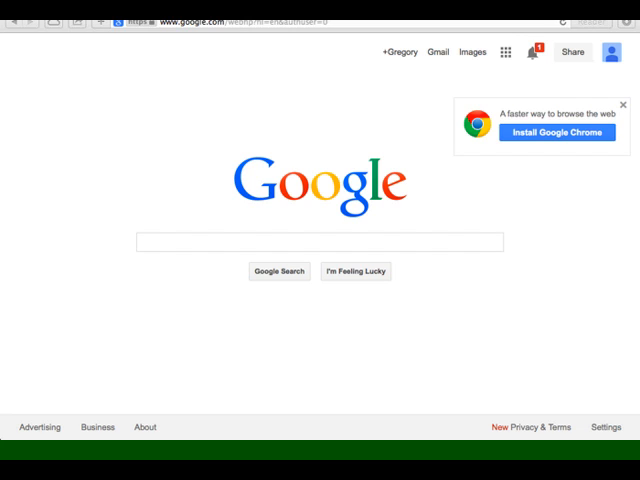
{"action": "mouse_move", "coordinate": [285, 414]}
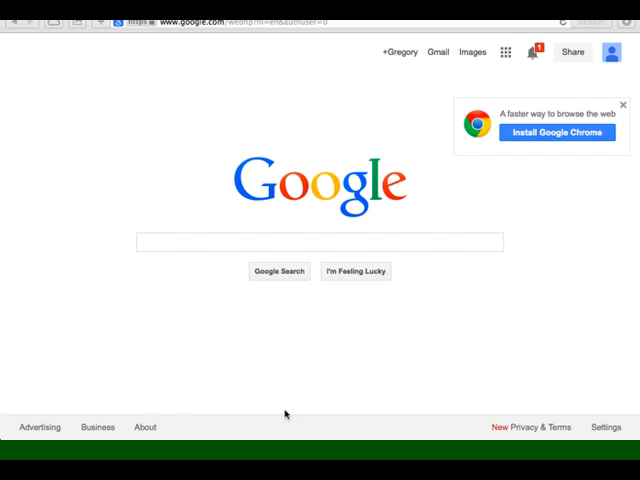
{"action": "mouse_move", "coordinate": [217, 251]}
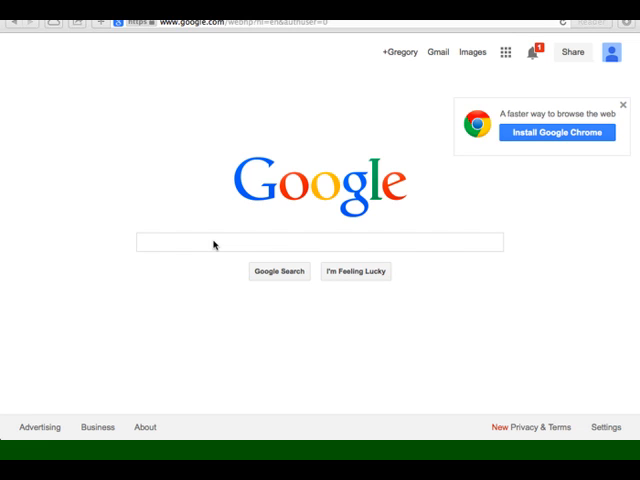
{"action": "mouse_move", "coordinate": [275, 245]}
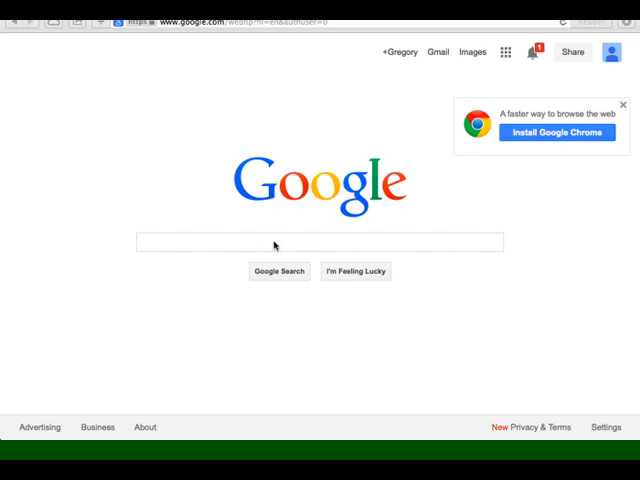
Search Google for 'scholar' to find Google Scholar.
{"action": "left_click", "coordinate": [320, 242]}
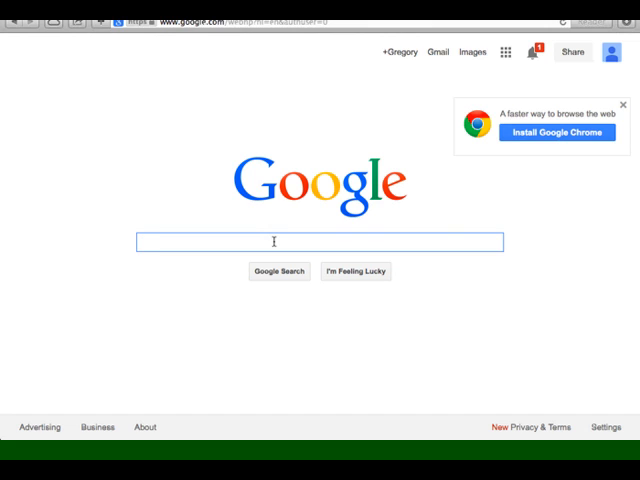
{"action": "type", "text": "scholar"}
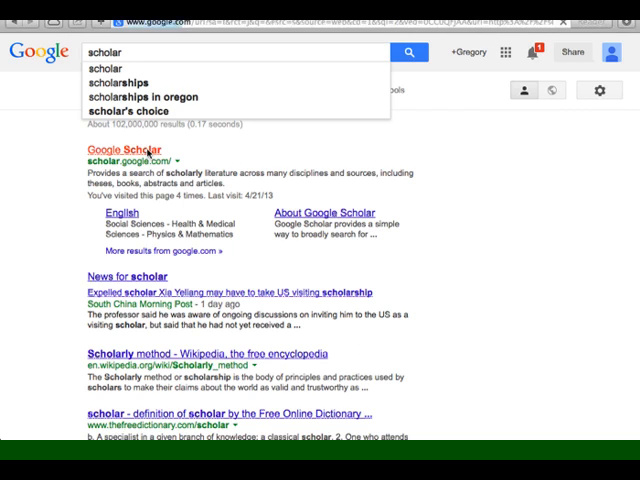
Open Google Scholar and enter 'catecholase pH tolerance' via the suggestion.
{"action": "left_click", "coordinate": [127, 160]}
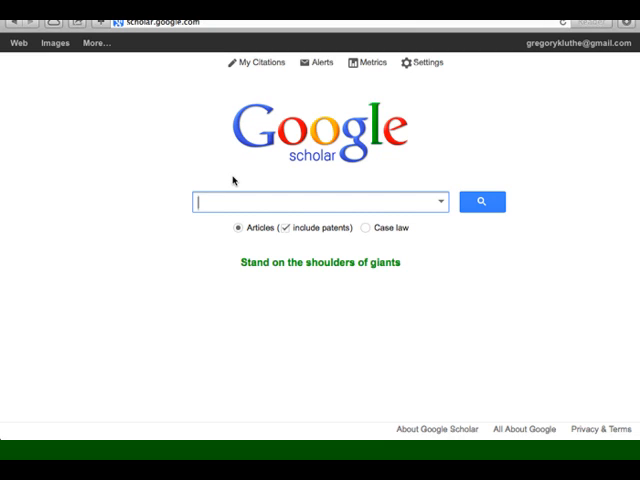
{"action": "type", "text": "cat"}
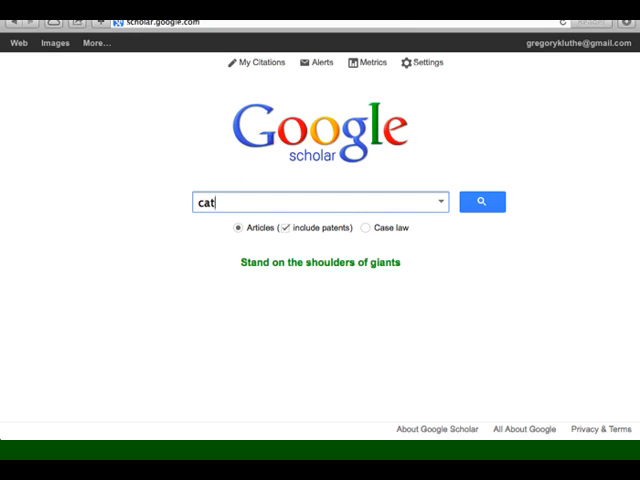
{"action": "type", "text": "echolase"}
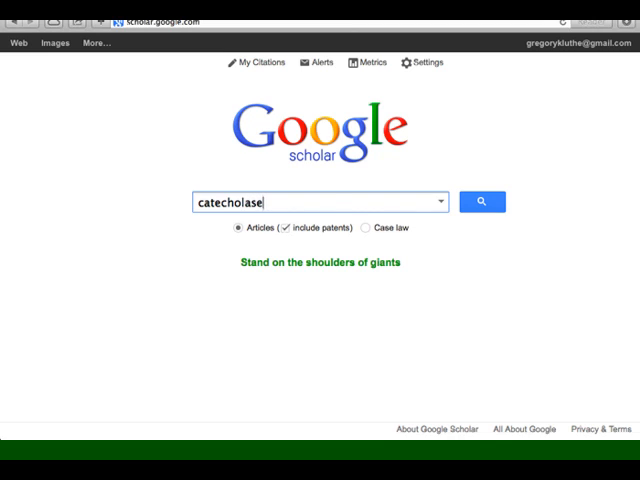
{"action": "type", "text": "pH tolerance"}
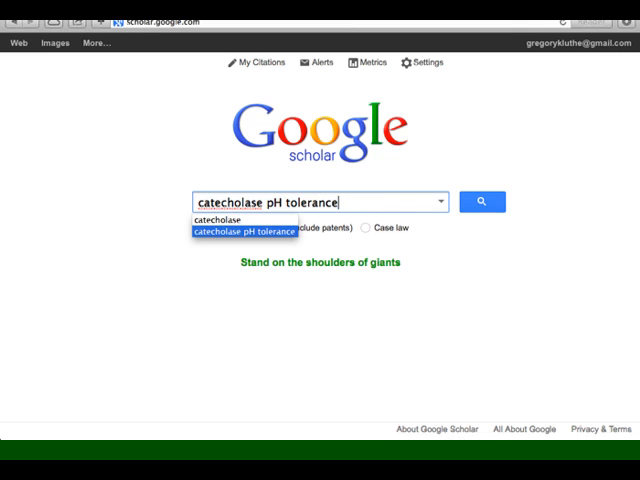
{"action": "mouse_move", "coordinate": [280, 233]}
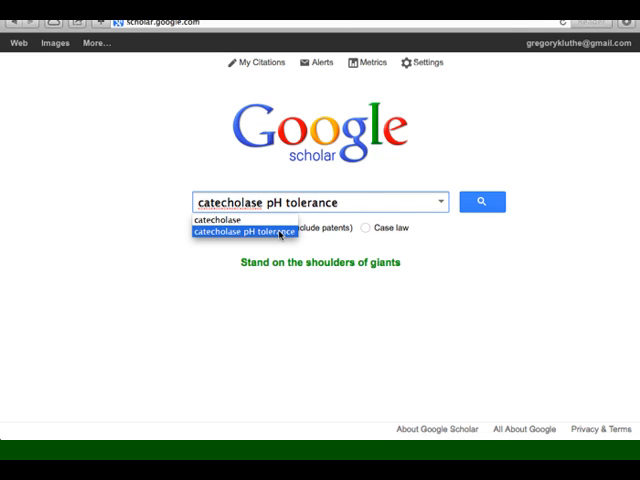
{"action": "left_click", "coordinate": [249, 231]}
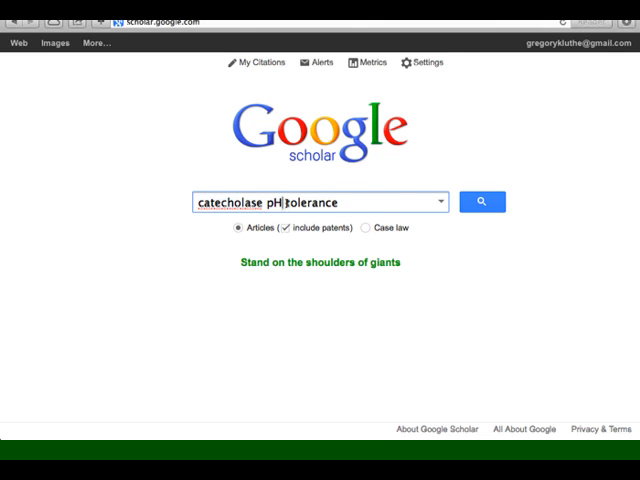
{"action": "double_click", "coordinate": [316, 202]}
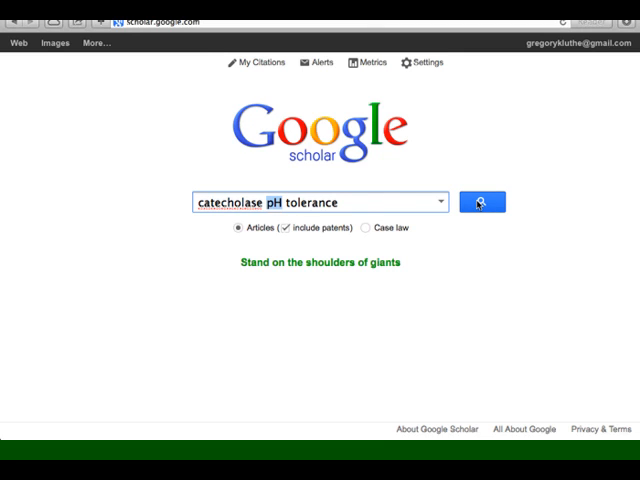
{"action": "mouse_move", "coordinate": [340, 155]}
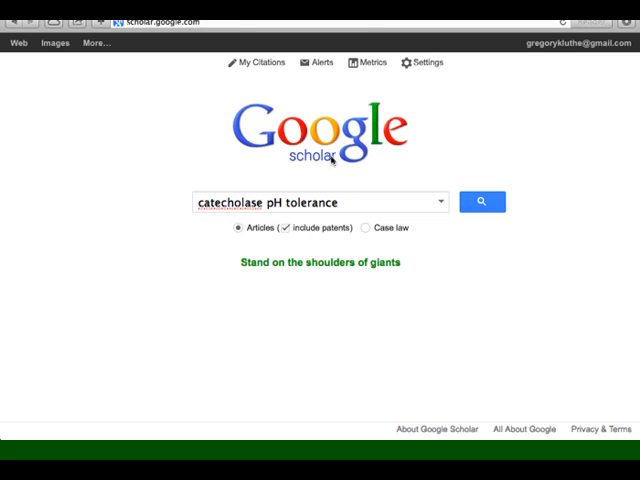
{"action": "mouse_move", "coordinate": [480, 180]}
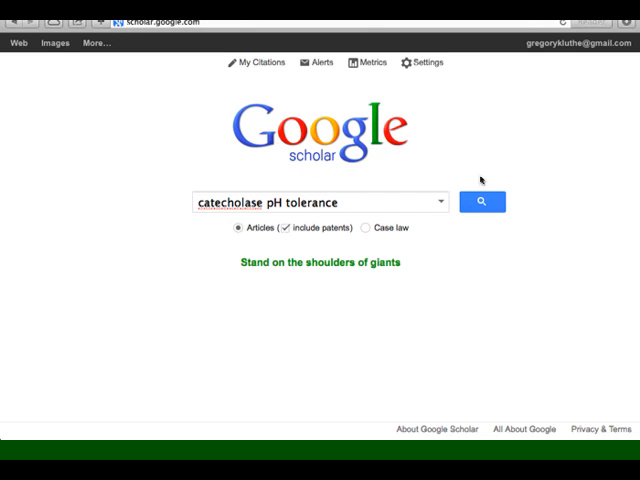
Submit 'catecholase pH tolerance' and scroll the roughly 1,900 results.
{"action": "left_click", "coordinate": [482, 201]}
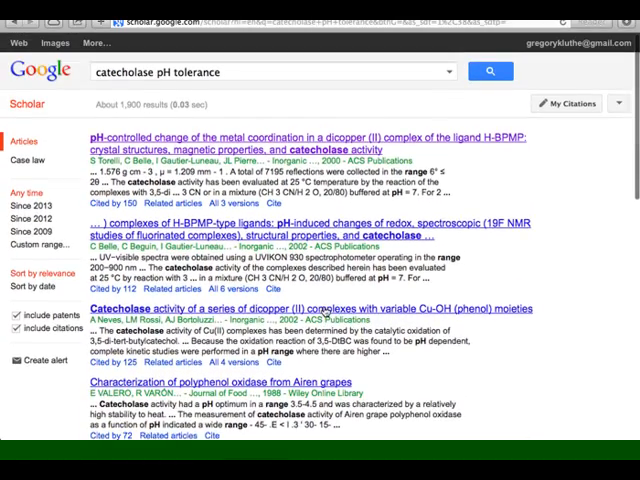
{"action": "mouse_move", "coordinate": [291, 138]}
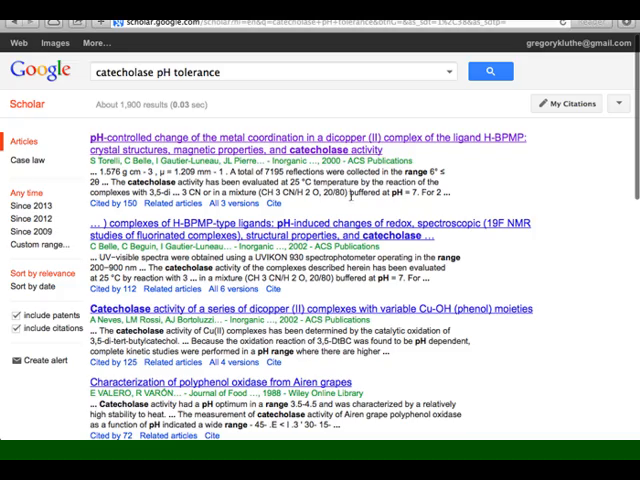
{"action": "scroll", "scroll_direction": "down", "scroll_amount": 3}
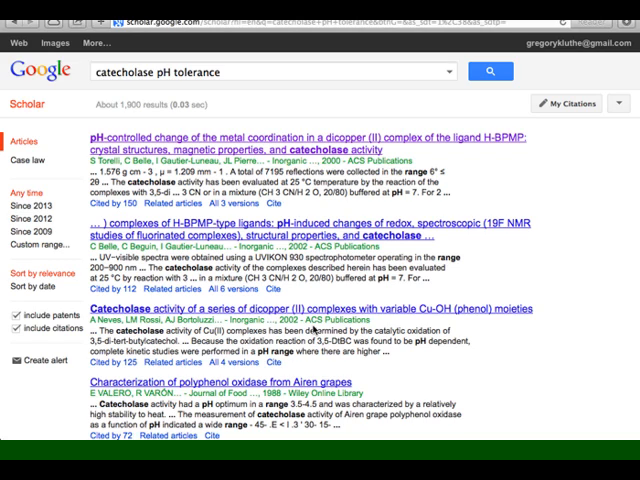
{"action": "mouse_move", "coordinate": [215, 145]}
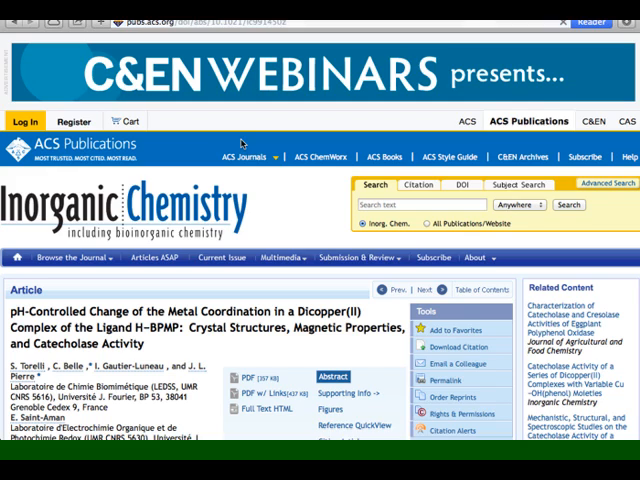
Scroll through the dicopper(II) H-BPMP article page to read its abstract.
{"action": "scroll", "scroll_direction": "down", "scroll_amount": 3}
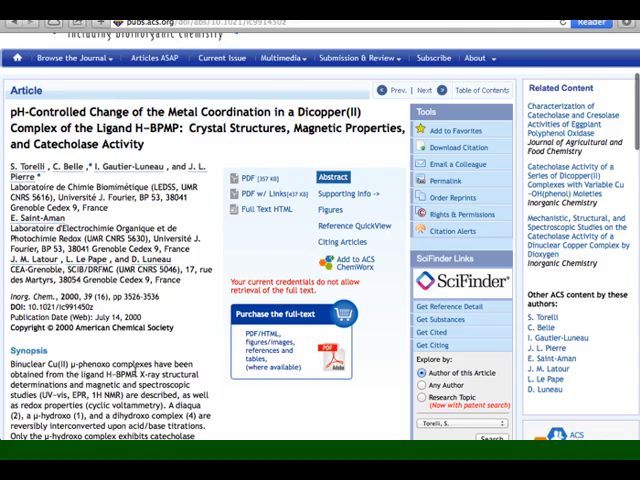
{"action": "scroll", "scroll_direction": "down", "scroll_amount": 3}
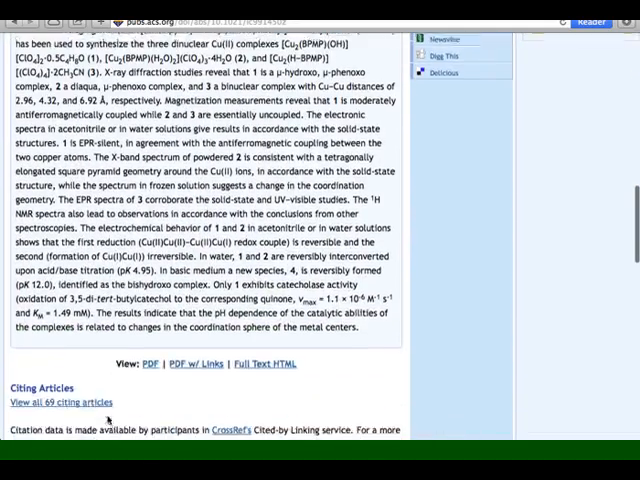
{"action": "scroll", "scroll_direction": "up", "scroll_amount": 3}
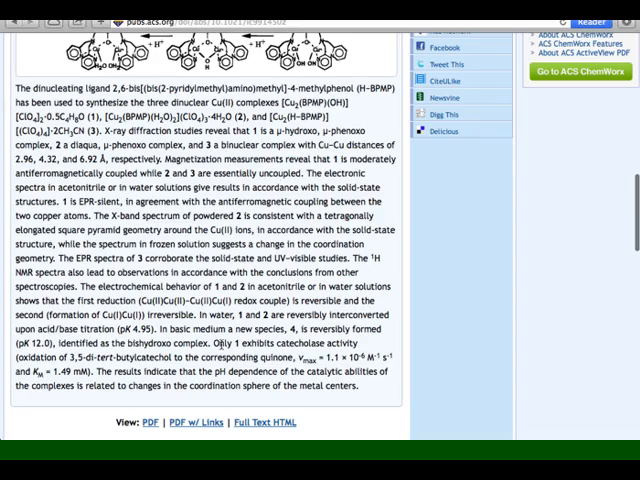
{"action": "scroll", "scroll_direction": "up", "scroll_amount": 3}
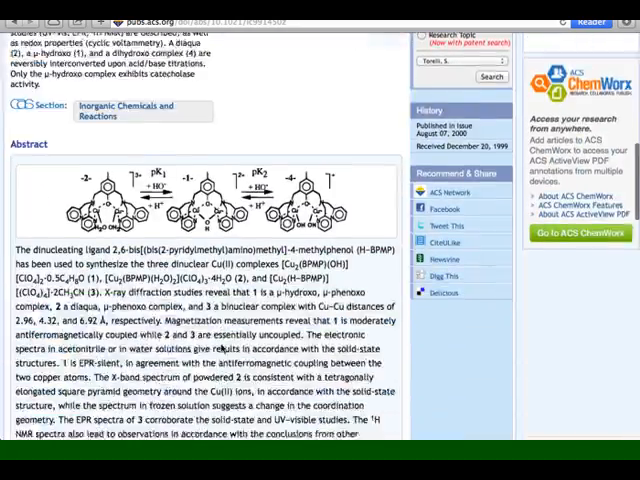
{"action": "scroll", "scroll_direction": "down", "scroll_amount": 3}
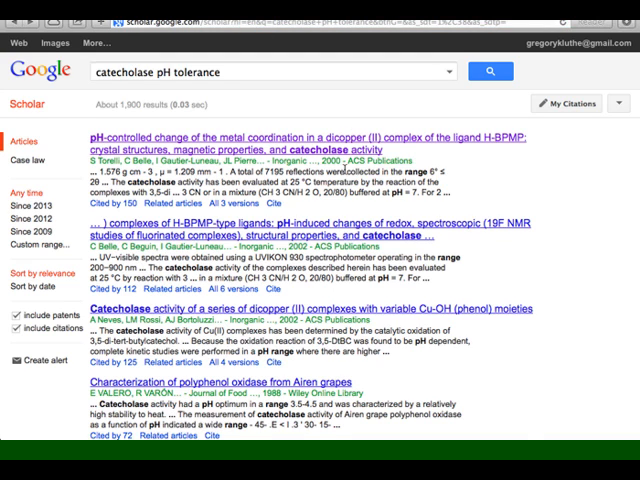
Scroll down the Scholar results list after returning.
{"action": "scroll", "scroll_direction": "down", "scroll_amount": 3}
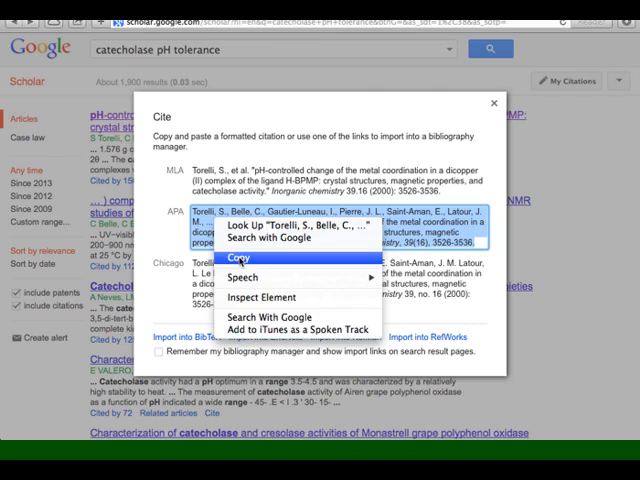
Copy the APA citation for the top H-BPMP dicopper article.
{"action": "left_click", "coordinate": [240, 257]}
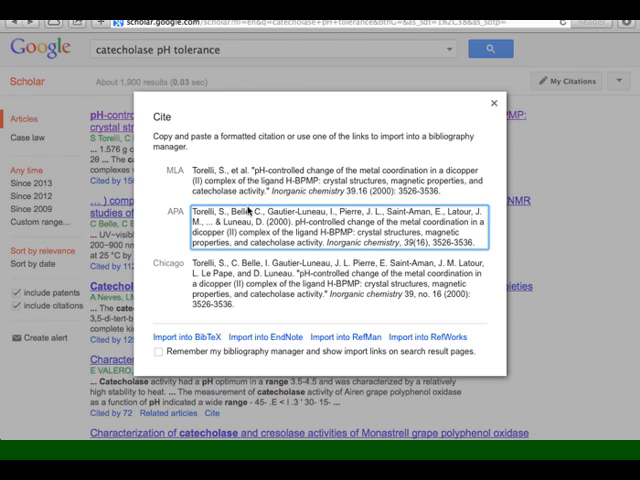
{"action": "mouse_move", "coordinate": [456, 107]}
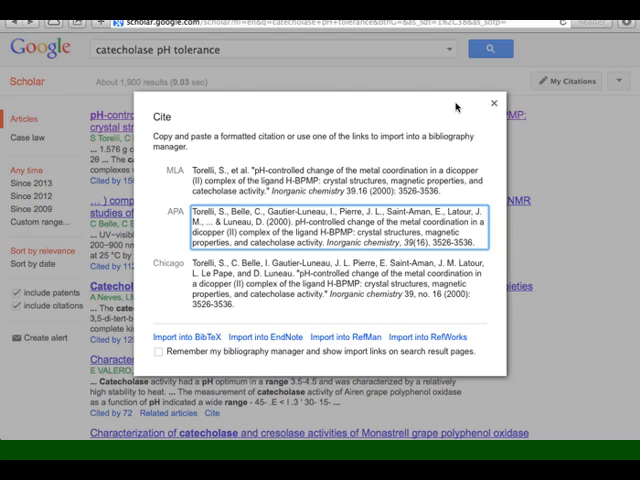